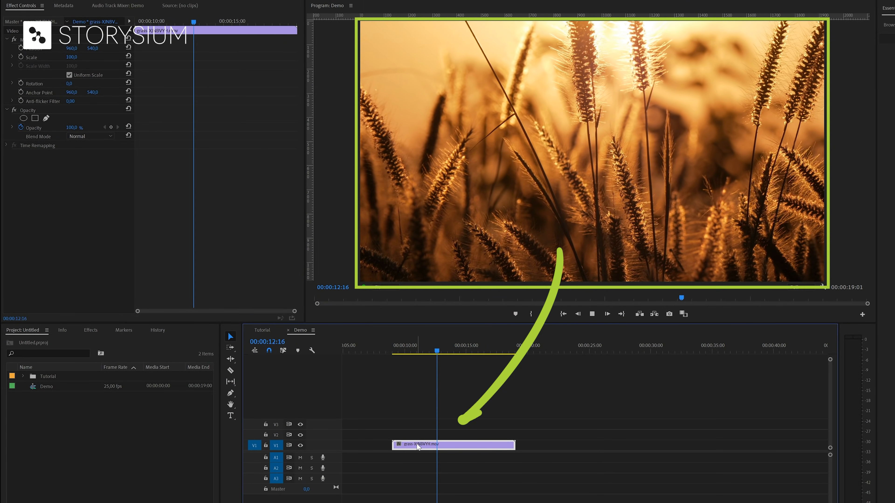
# Start a new 1920×1080 Transparent Video item and review its frame-rate choices
pyautogui.click(461, 345)
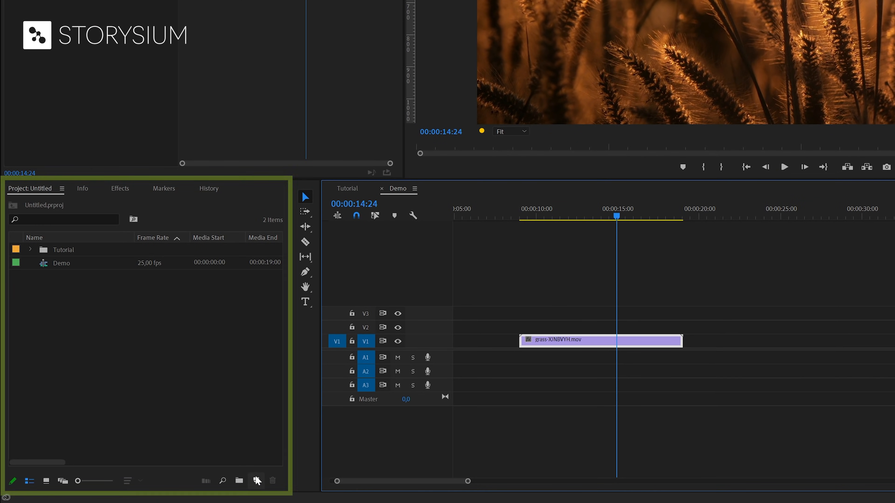
pyautogui.click(255, 480)
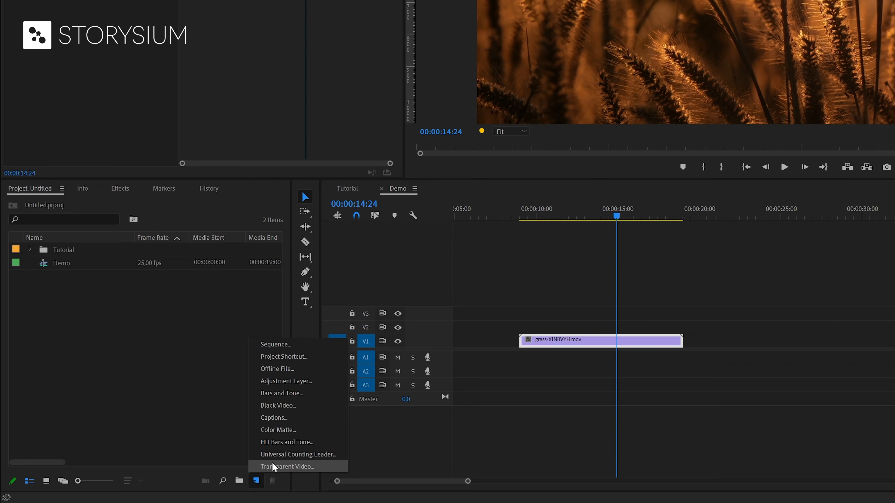
pyautogui.click(290, 467)
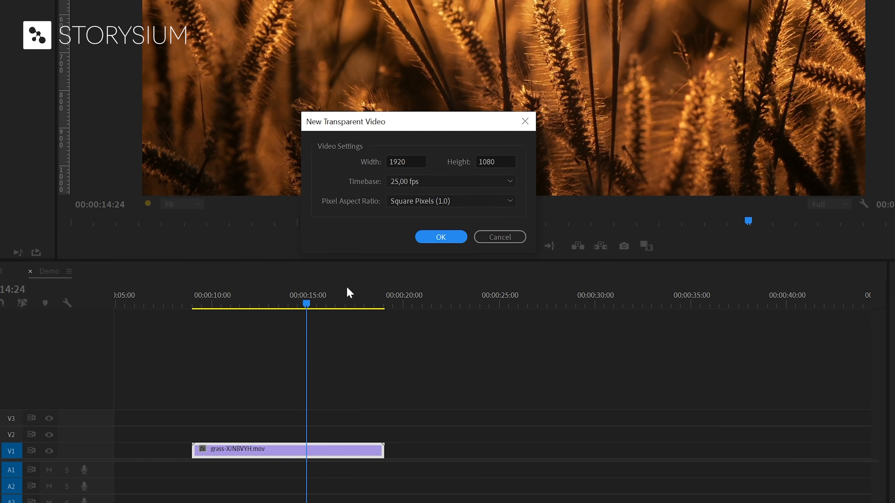
pyautogui.moveTo(414, 196)
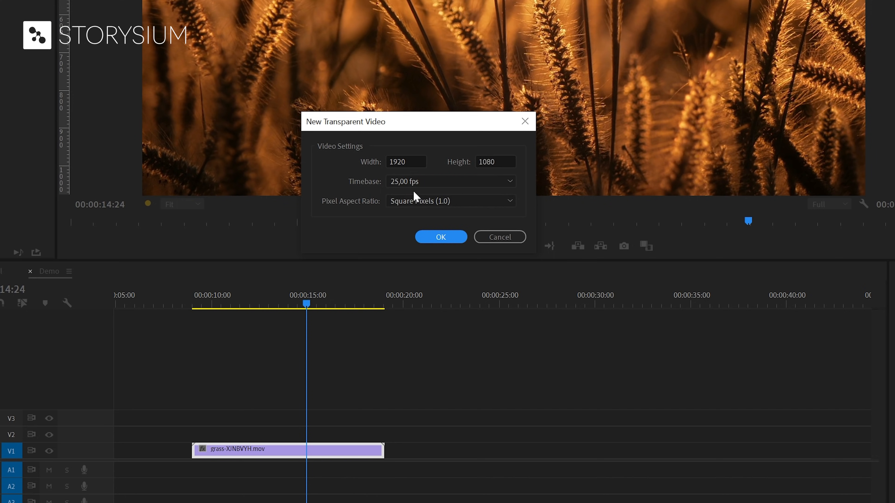
pyautogui.click(450, 181)
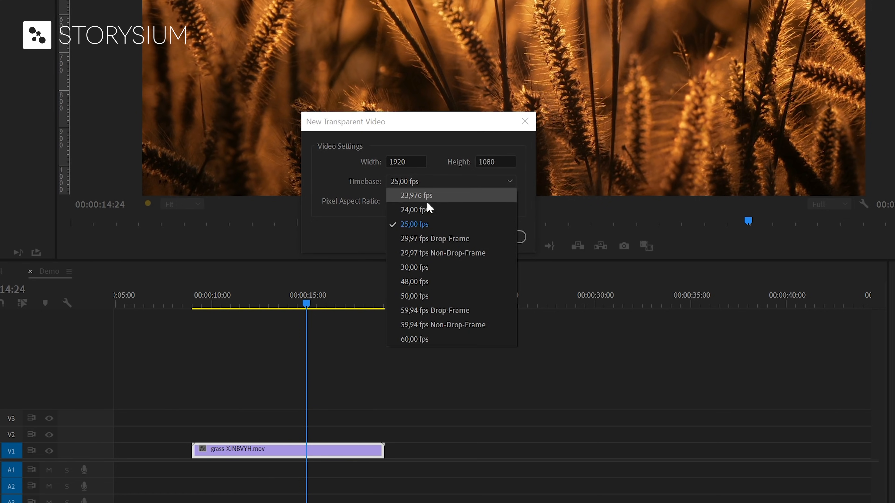
pyautogui.moveTo(420, 228)
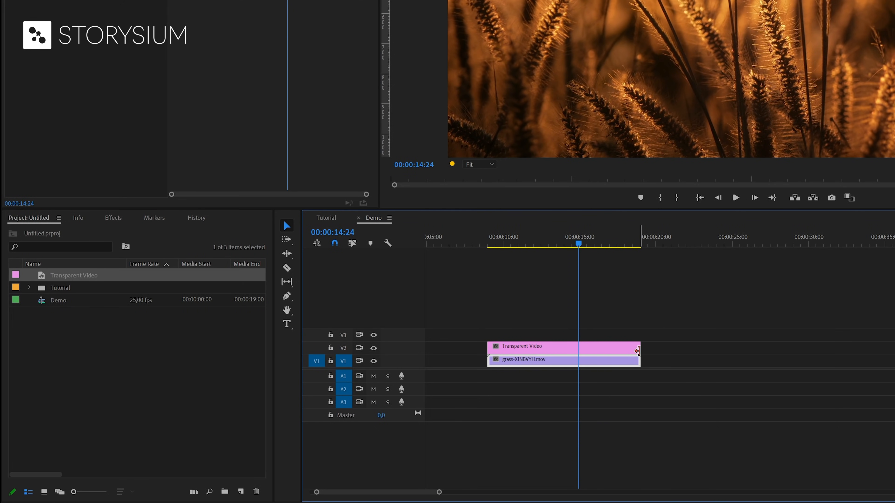
# Switch to the Effects panel to find the Timecode effect
pyautogui.click(113, 218)
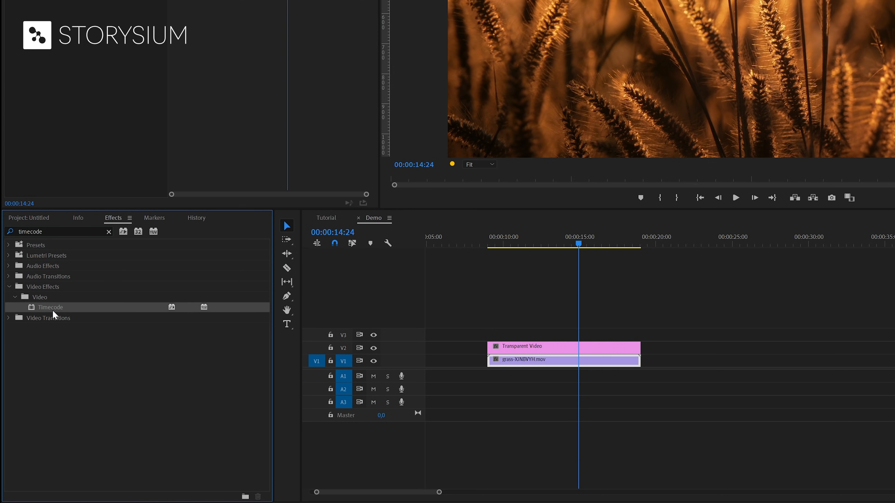
pyautogui.moveTo(53, 314)
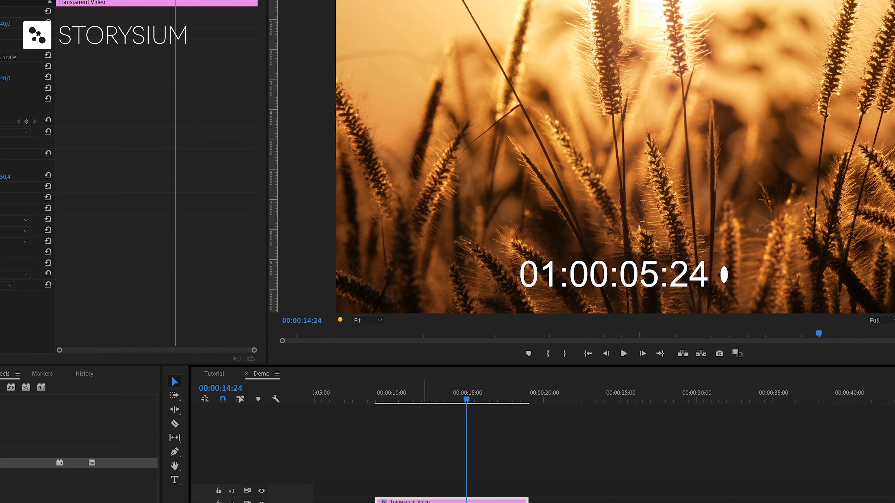
pyautogui.moveTo(612, 291)
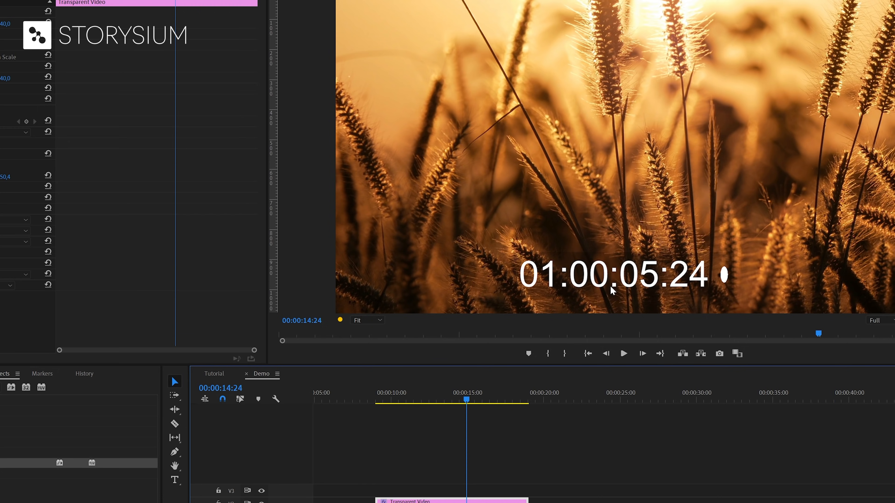
pyautogui.moveTo(723, 279)
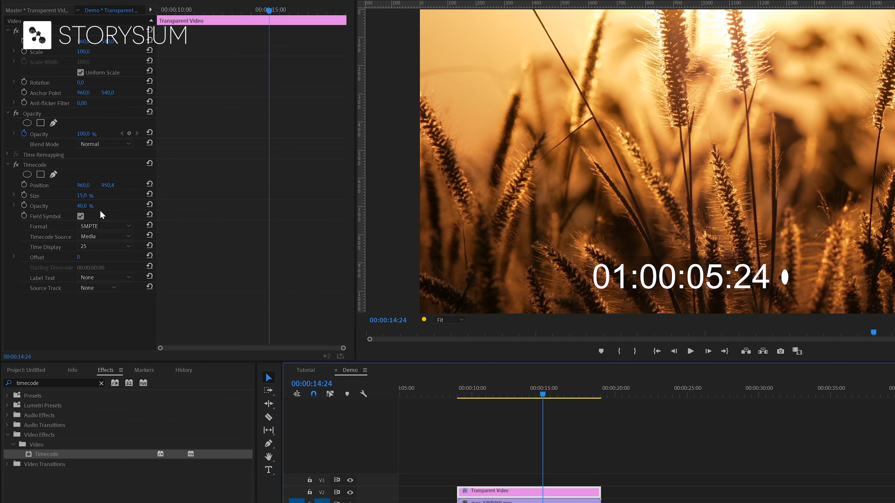
# Hide the timecode's field symbol and enlarge its digits
pyautogui.click(80, 216)
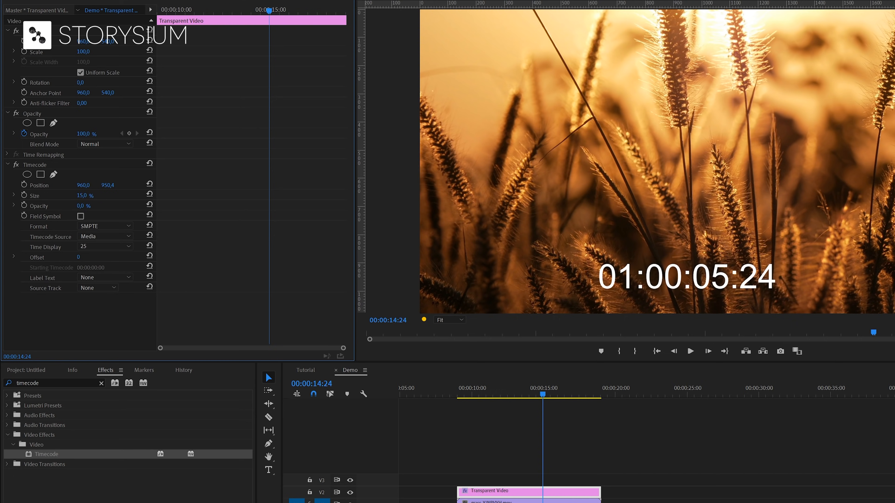
pyautogui.click(79, 205)
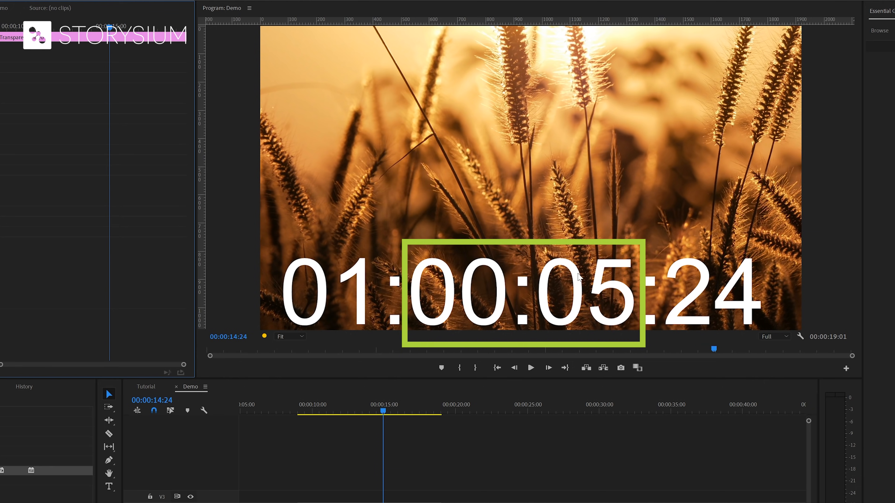
pyautogui.moveTo(483, 305)
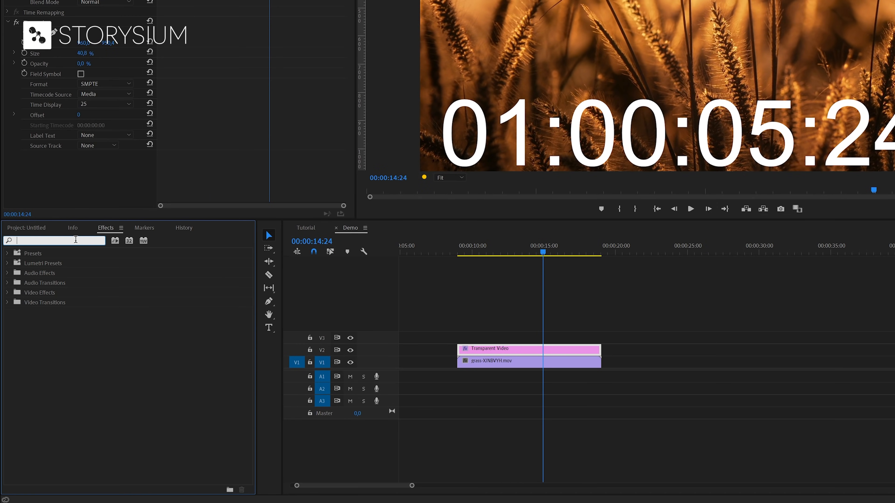
# Search the Effects panel for 'crop' to find the Crop effect
pyautogui.write('crop')
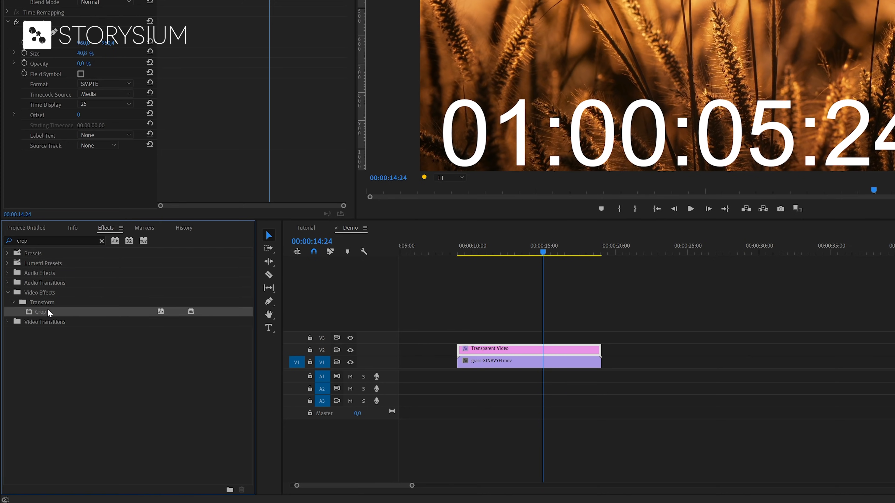
pyautogui.moveTo(37, 316)
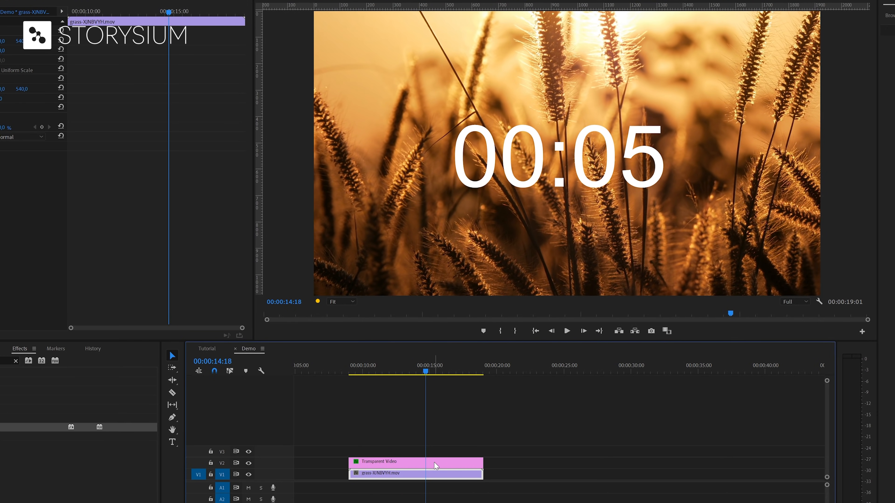
# Nest the Transparent Video clip into its own sequence, keeping the default name
pyautogui.rightClick(415, 472)
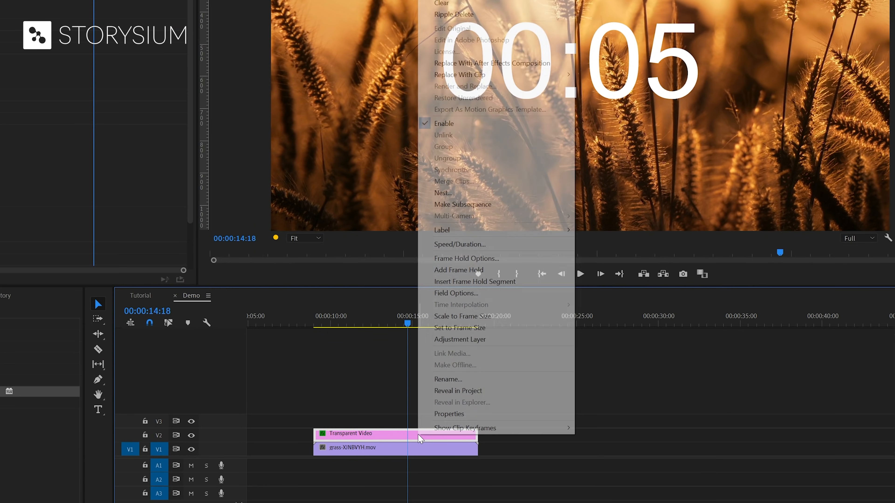
pyautogui.moveTo(486, 245)
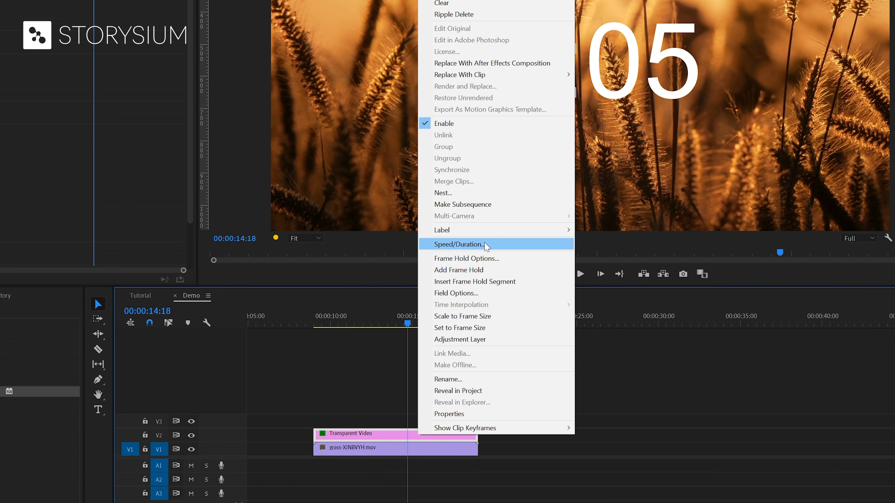
pyautogui.click(463, 244)
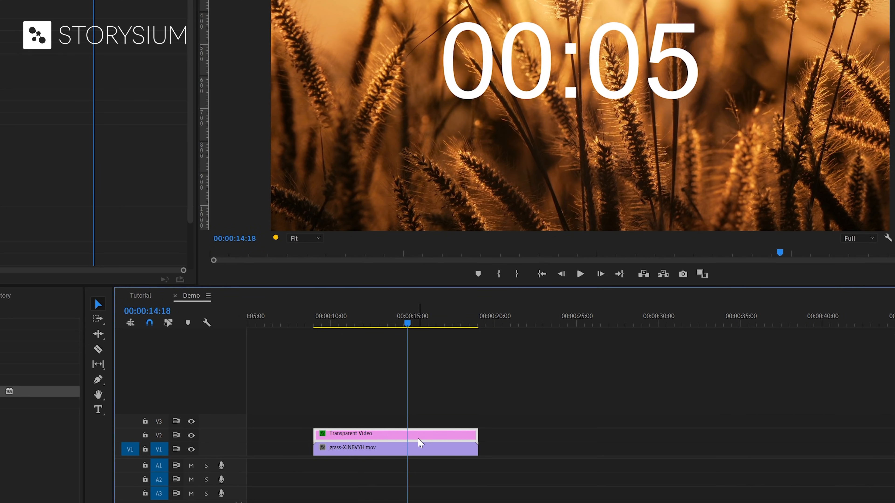
pyautogui.rightClick(419, 443)
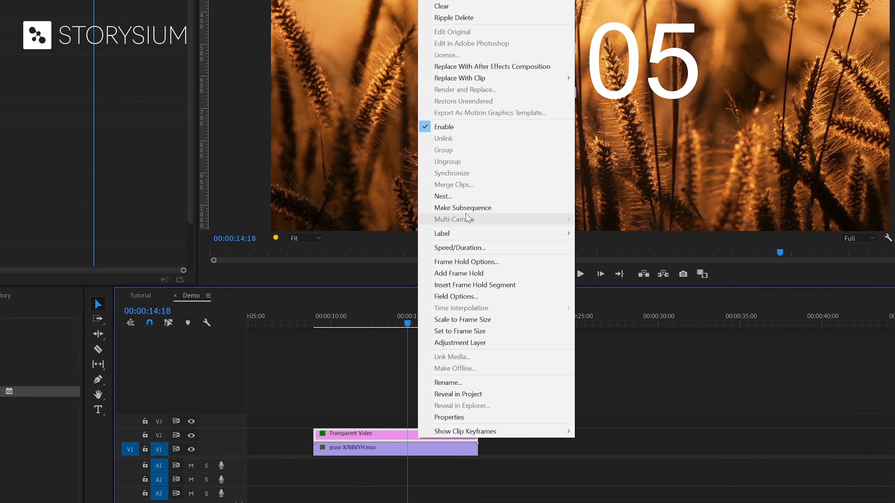
pyautogui.click(443, 196)
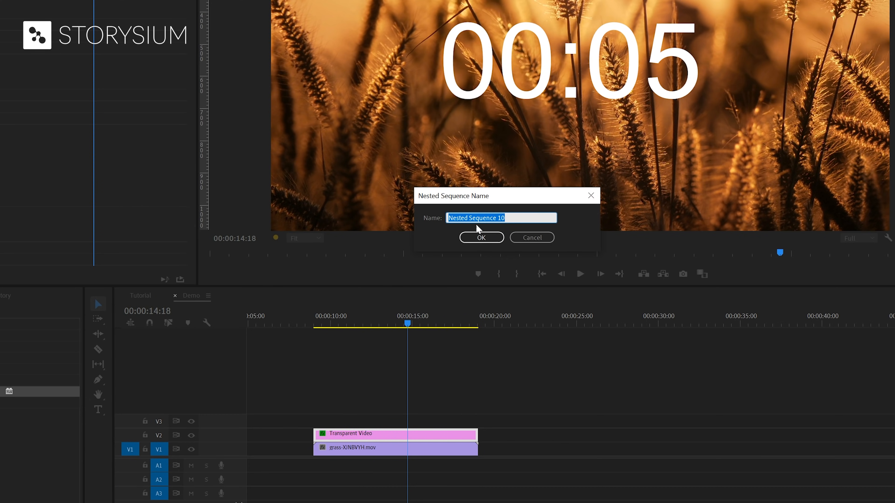
pyautogui.click(481, 237)
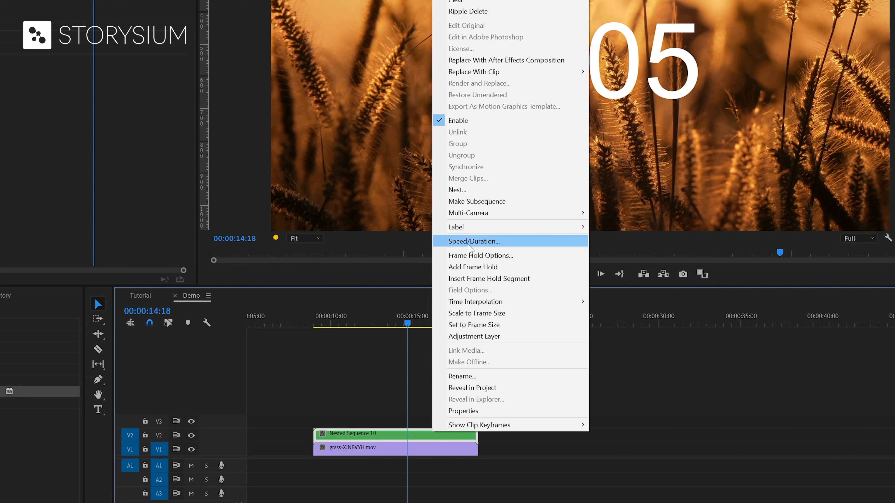
# Set the nested clip to Reverse Speed (-100%) so the timer counts down
pyautogui.click(471, 241)
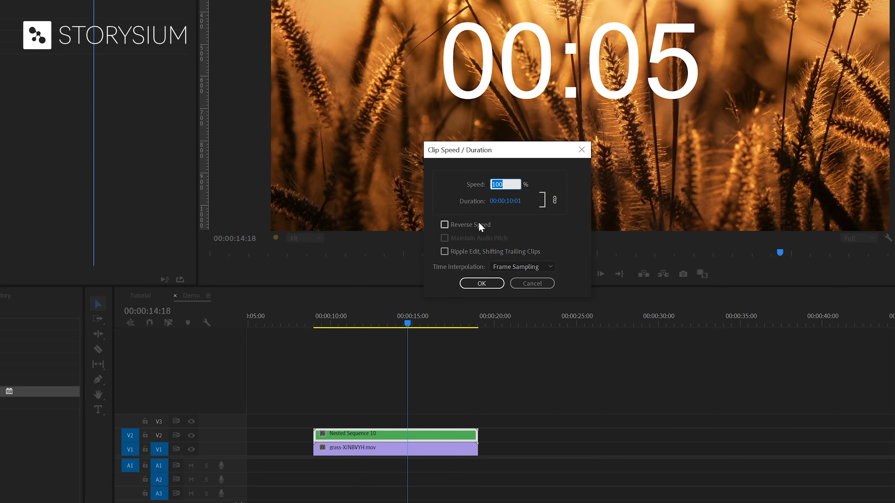
pyautogui.click(481, 283)
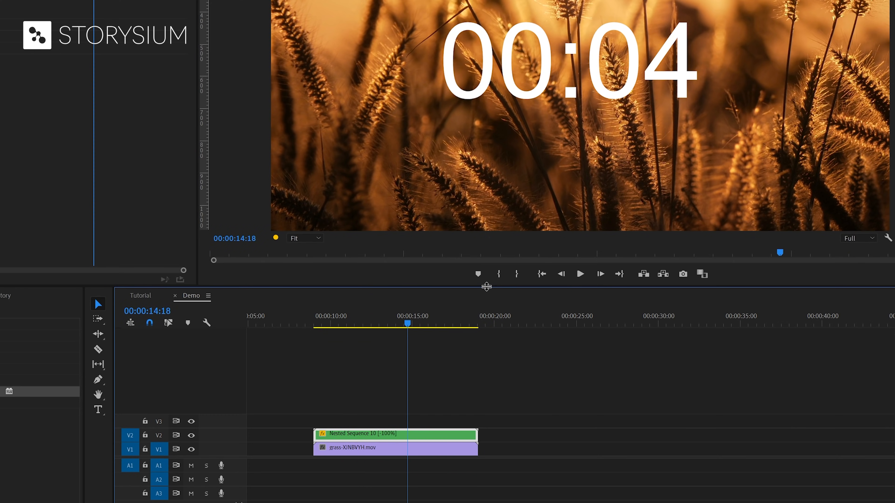
pyautogui.click(580, 274)
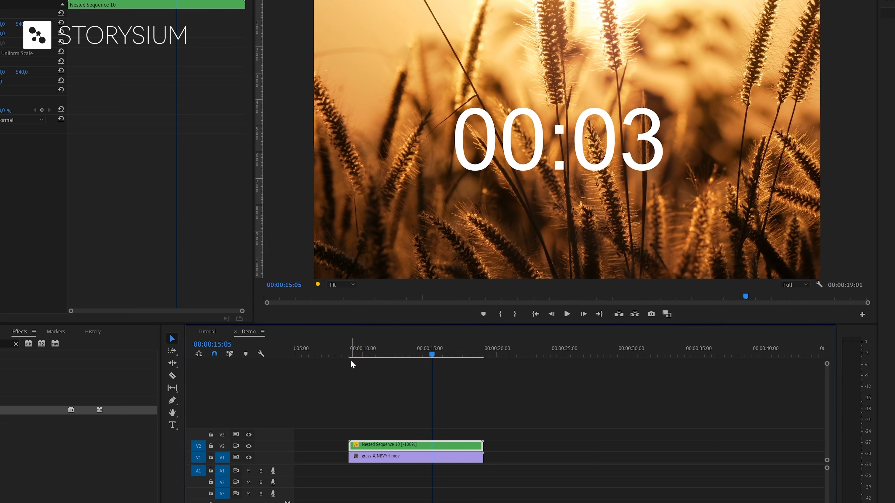
pyautogui.moveTo(501, 137)
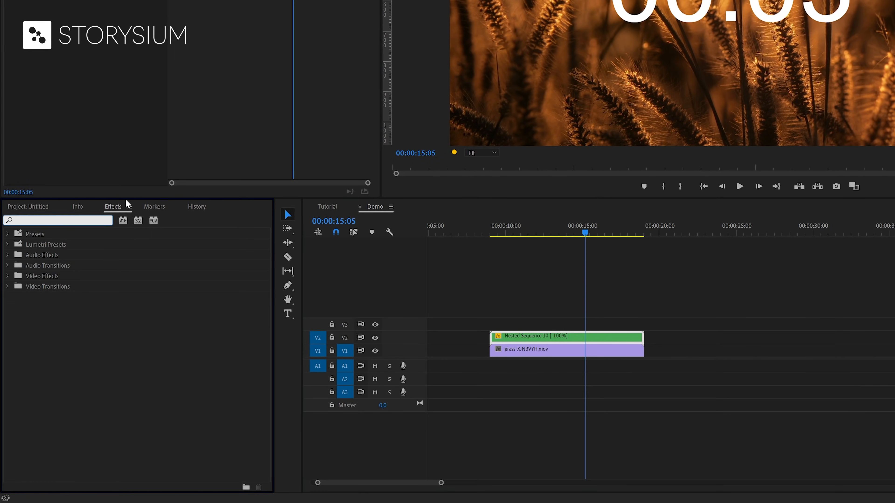
# Apply Change to Color with target FF0000 red, changing Hue, Lightness & Saturation
pyautogui.write('change')
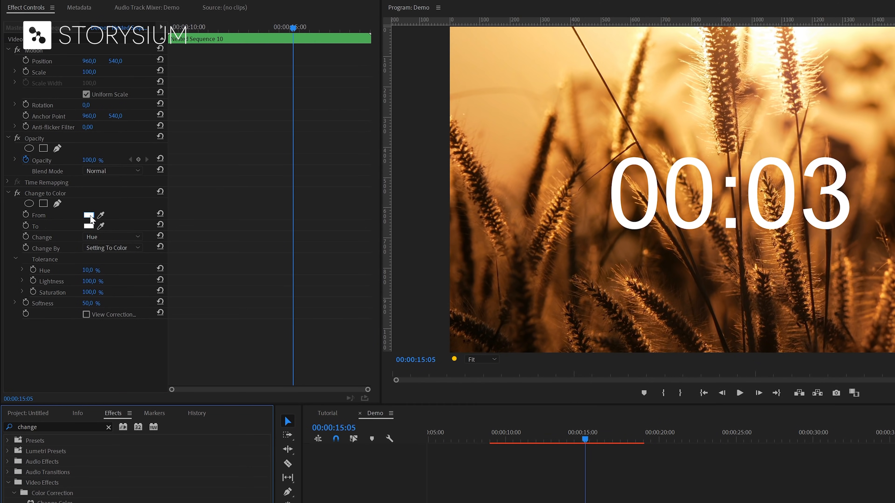
pyautogui.click(88, 216)
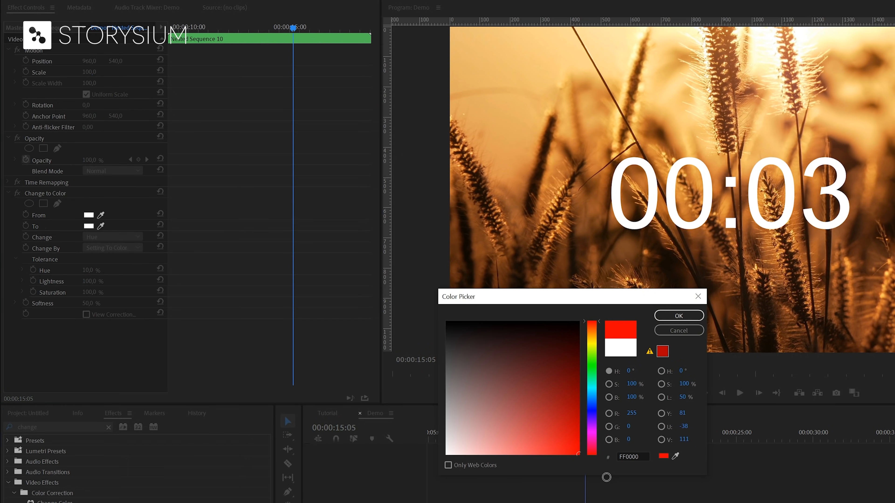
pyautogui.click(678, 315)
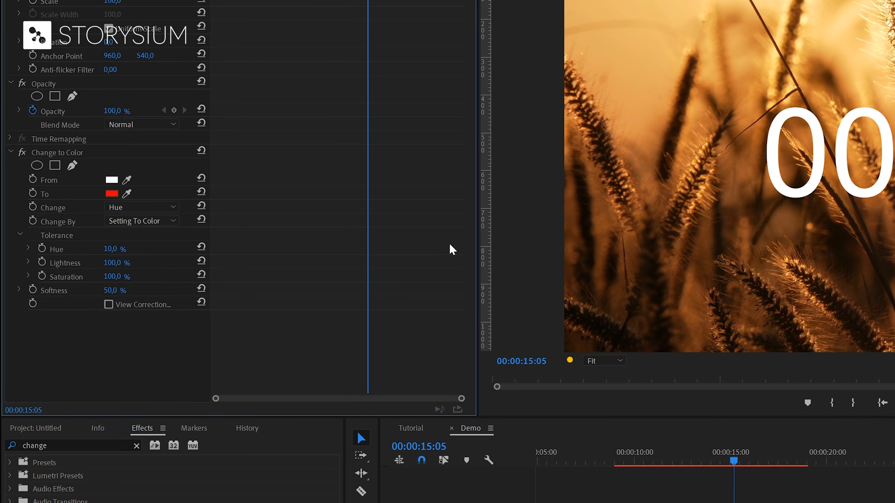
pyautogui.click(142, 206)
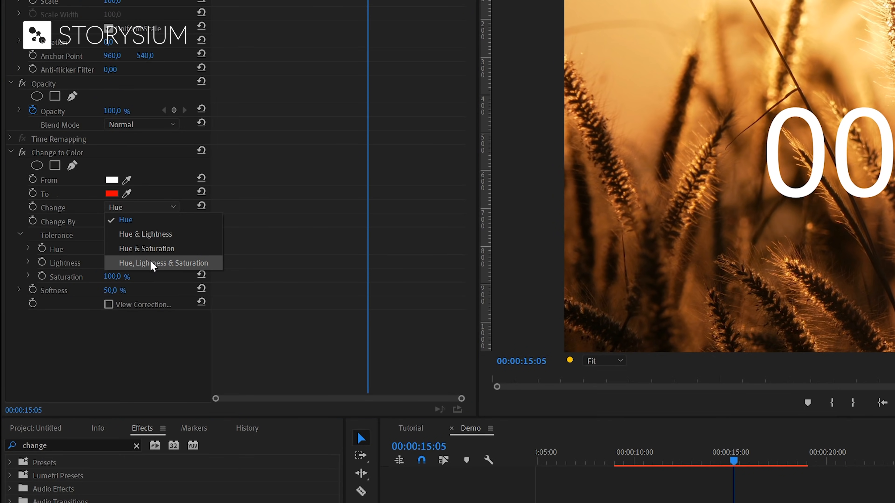
pyautogui.click(161, 262)
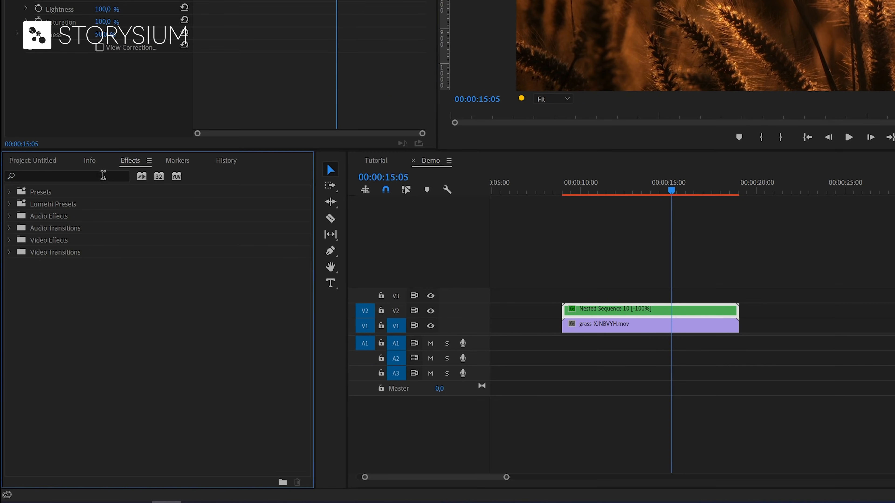
# Apply Tint, swap black/white mapping and map white to red C40000
pyautogui.write('tint')
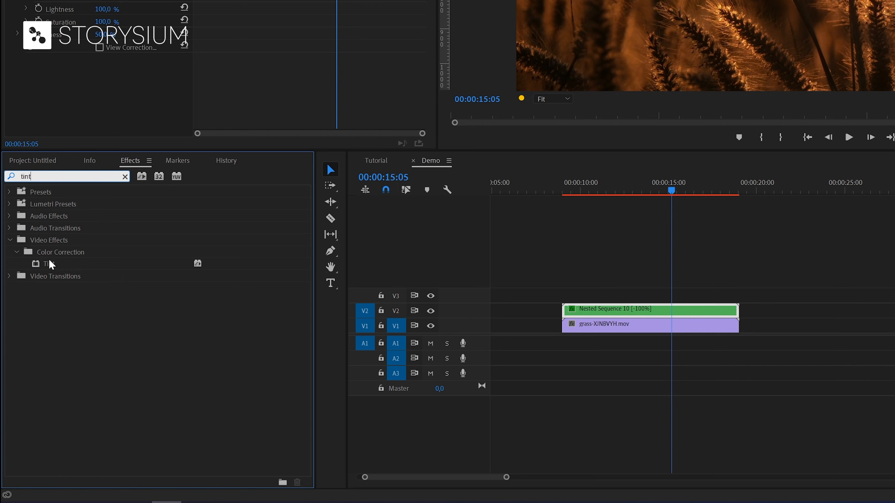
pyautogui.click(49, 263)
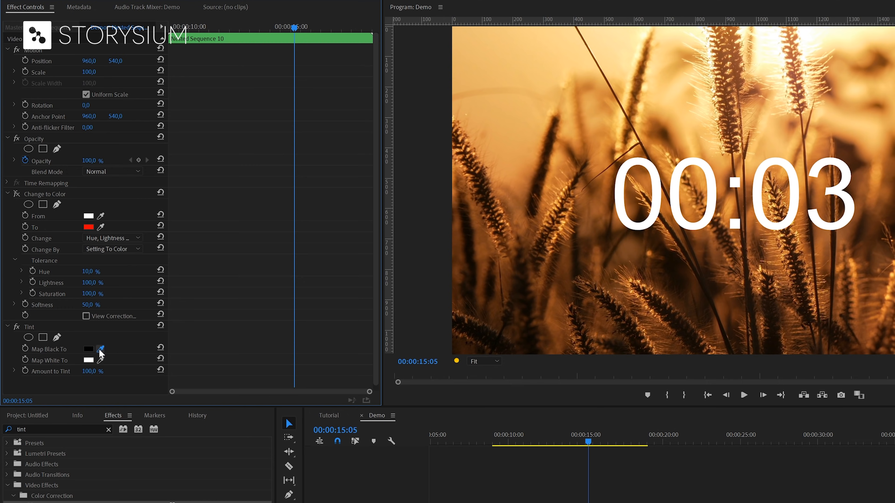
pyautogui.click(91, 349)
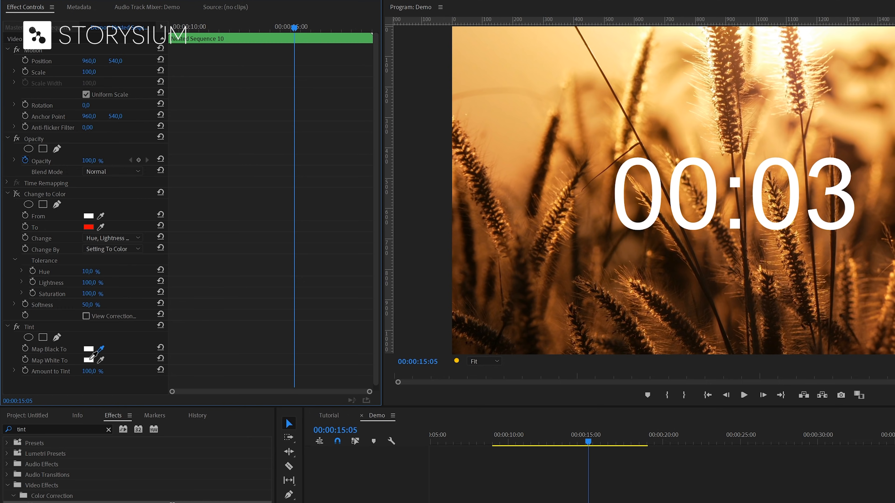
pyautogui.click(89, 360)
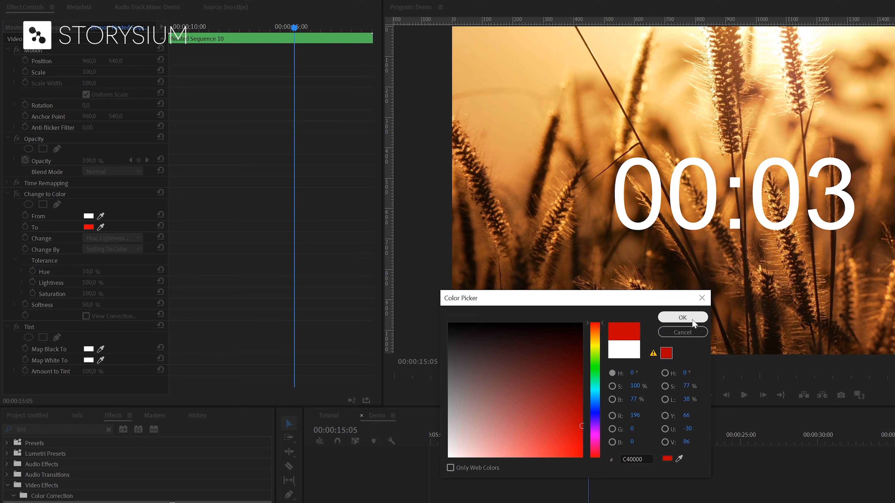
pyautogui.click(682, 318)
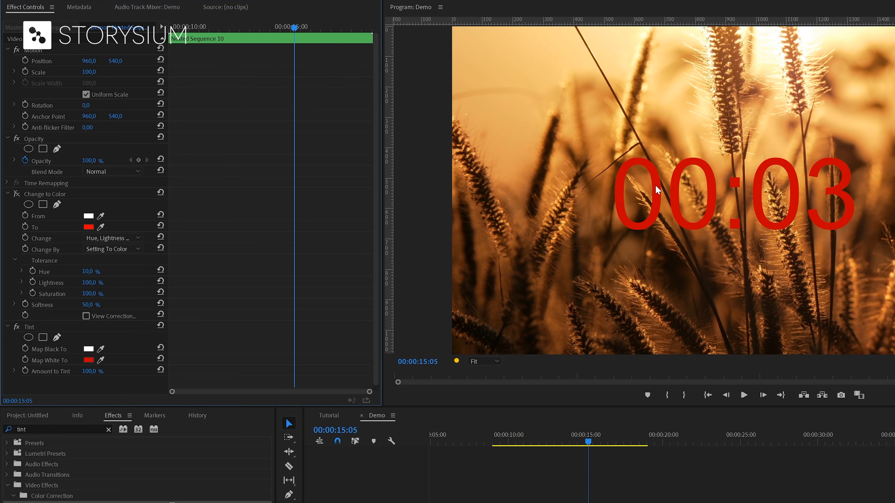
pyautogui.moveTo(653, 191)
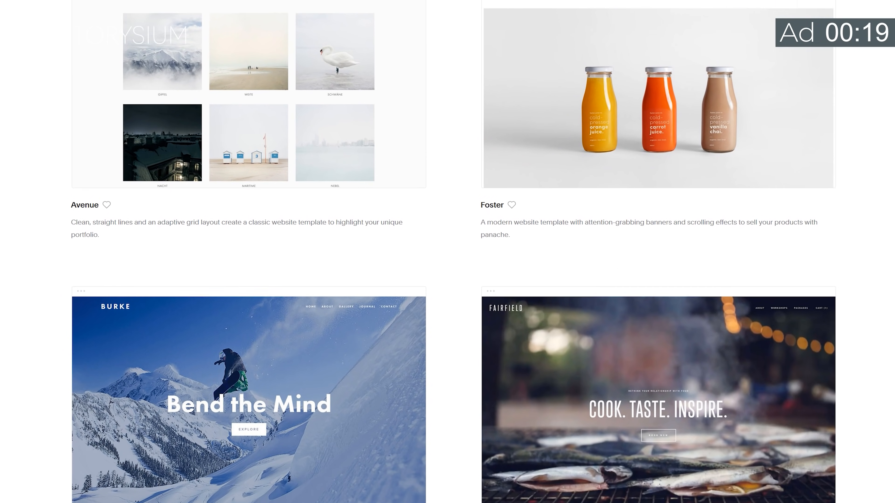
# Scroll the template gallery and preview the template at tablet and phone sizes
pyautogui.scroll(-3)
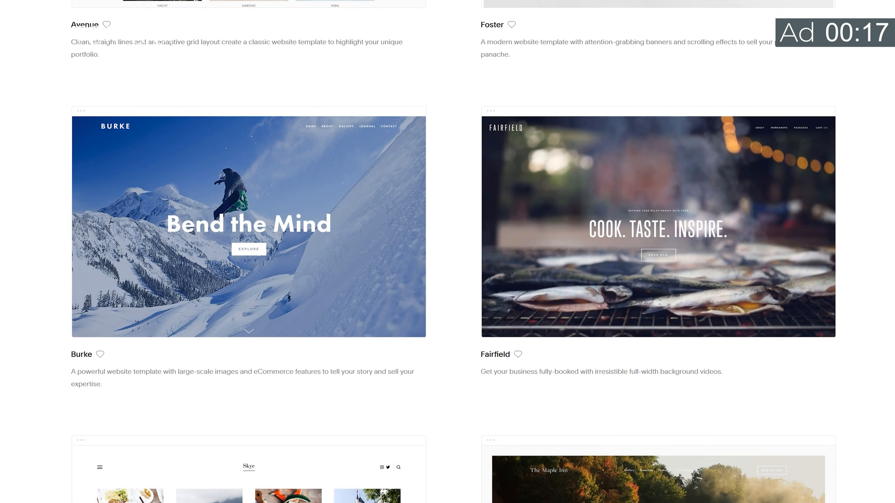
pyautogui.scroll(-3)
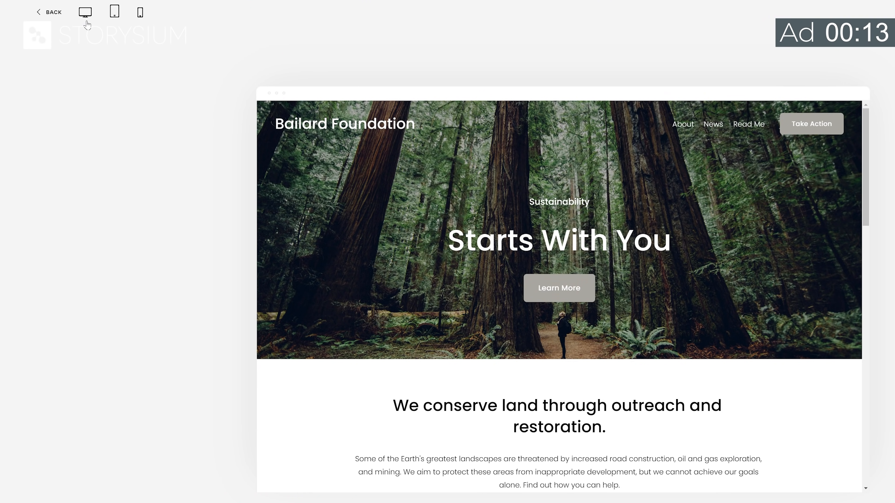
pyautogui.click(140, 11)
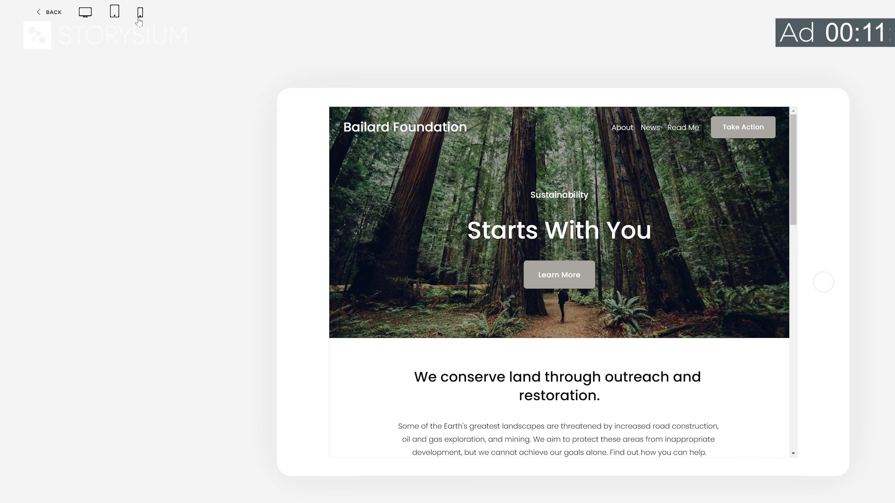
pyautogui.click(140, 13)
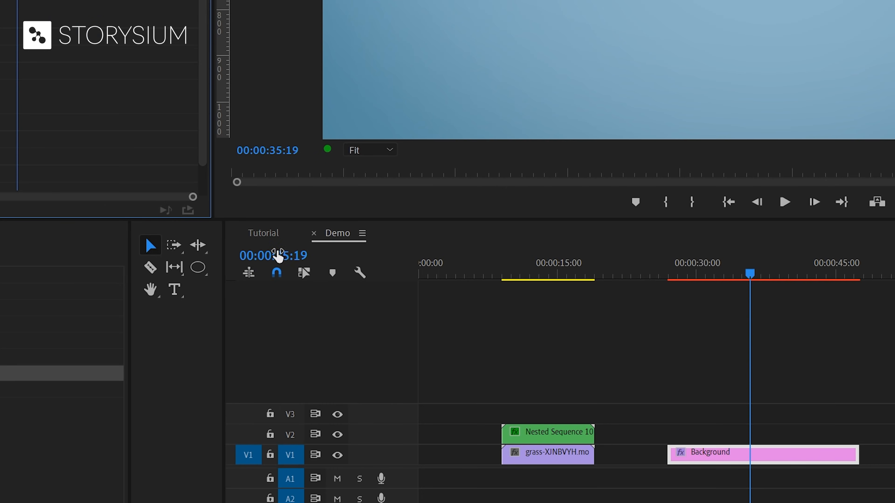
# Choose the Ellipse Tool from the Pen tool flyout to draw the circle
pyautogui.click(197, 268)
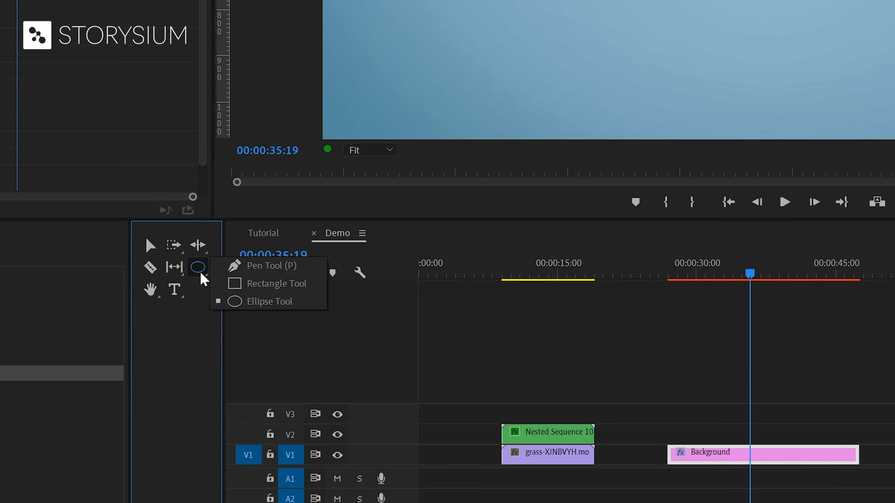
pyautogui.moveTo(268, 302)
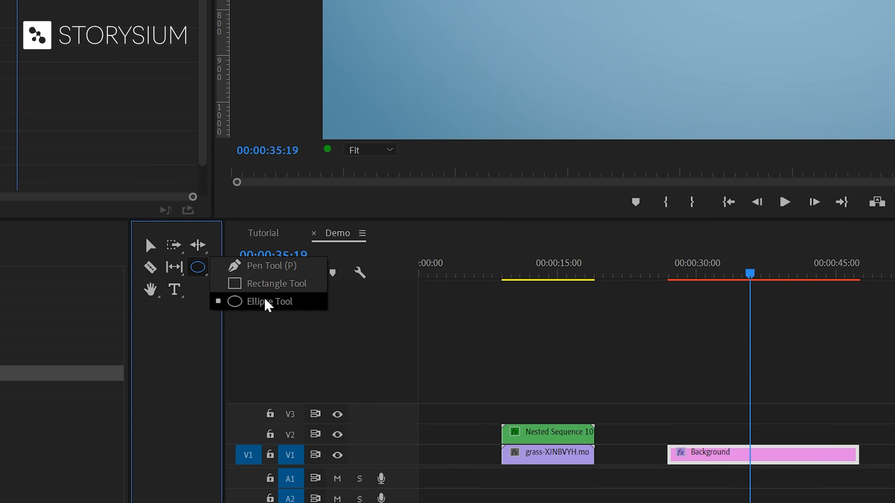
pyautogui.click(269, 302)
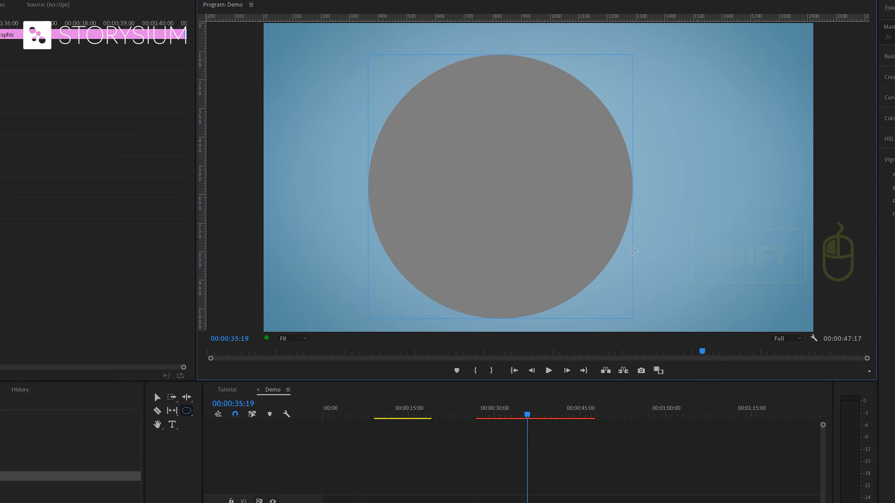
# Centre the circle horizontally and vertically, remove its fill and add a thick orange stroke
pyautogui.click(739, 9)
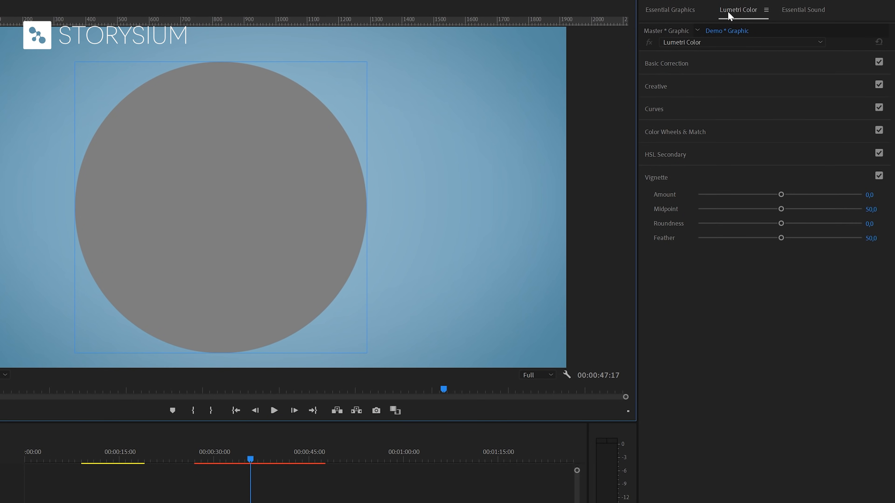
pyautogui.click(670, 10)
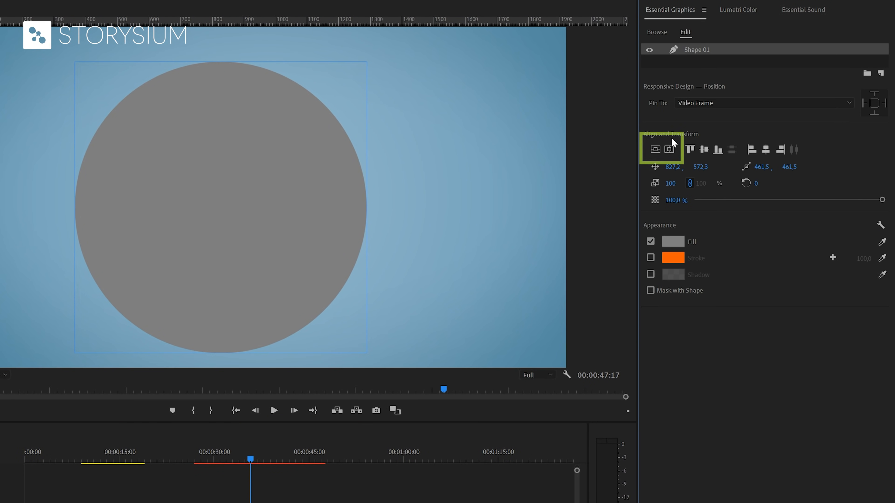
pyautogui.click(655, 149)
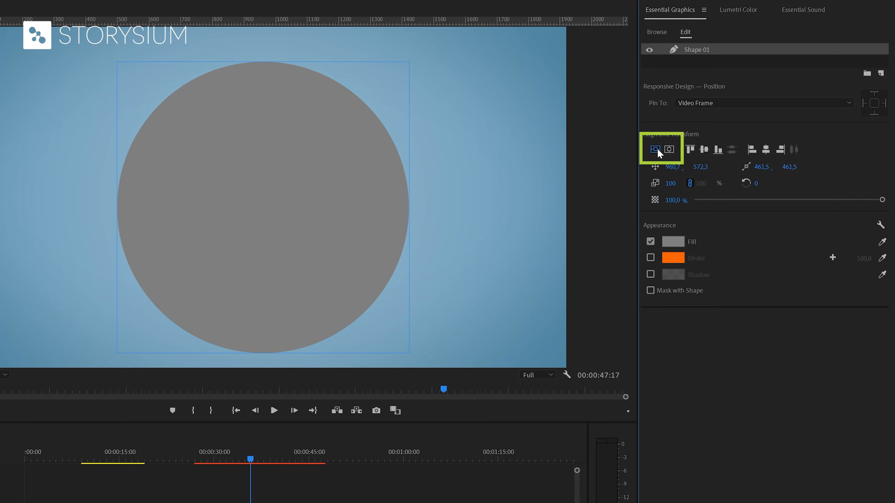
pyautogui.click(654, 149)
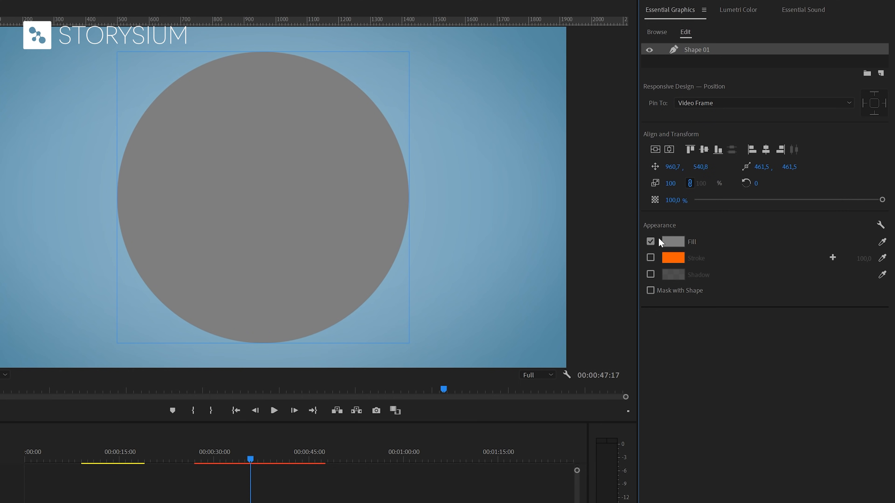
pyautogui.click(650, 242)
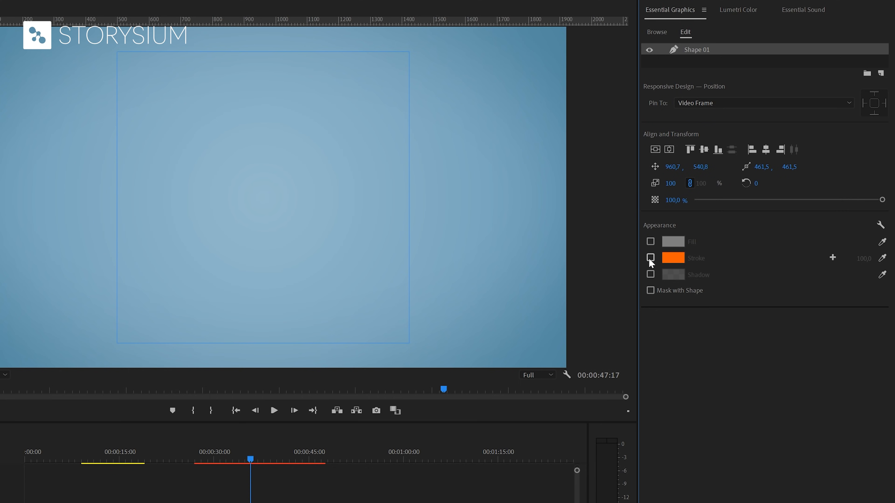
pyautogui.click(650, 257)
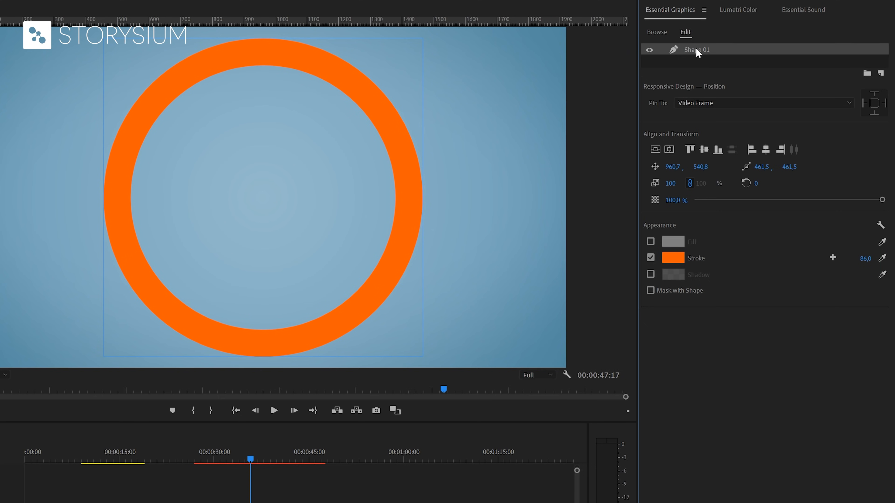
# Duplicate the orange ring (Shape 01) and give the copy, Shape 02, a white stroke
pyautogui.rightClick(696, 49)
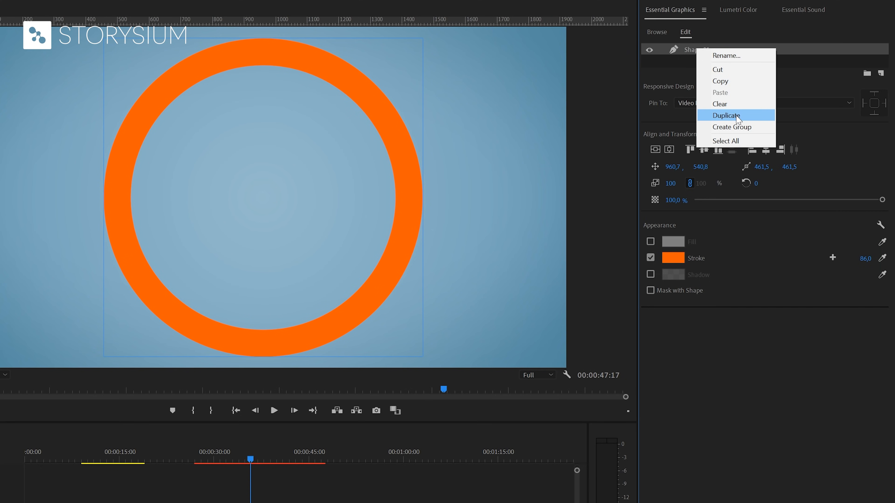
pyautogui.click(727, 115)
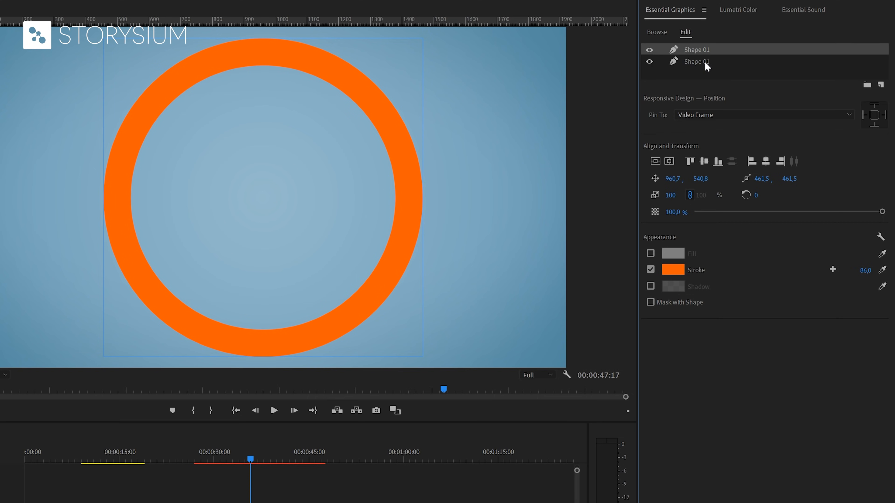
pyautogui.doubleClick(696, 61)
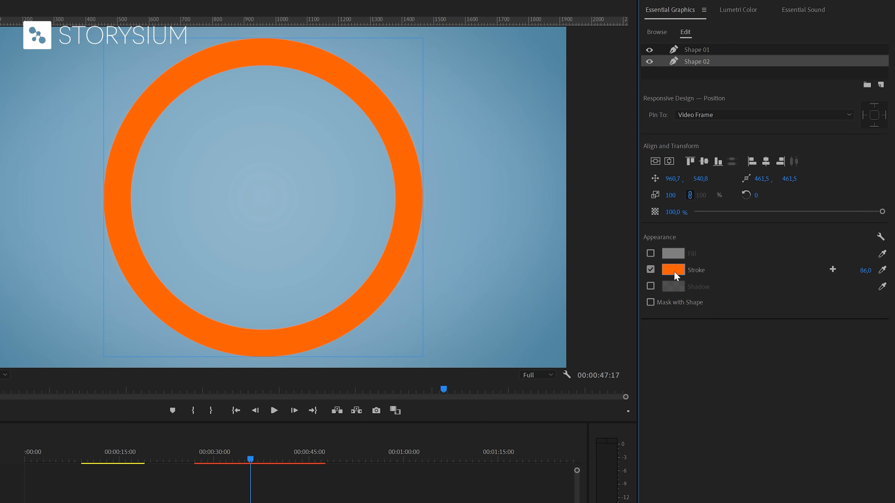
pyautogui.click(672, 269)
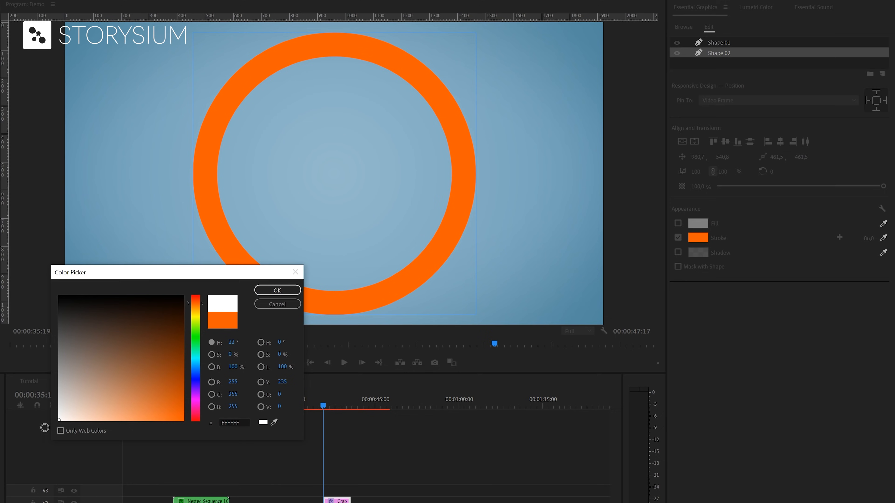
pyautogui.click(277, 289)
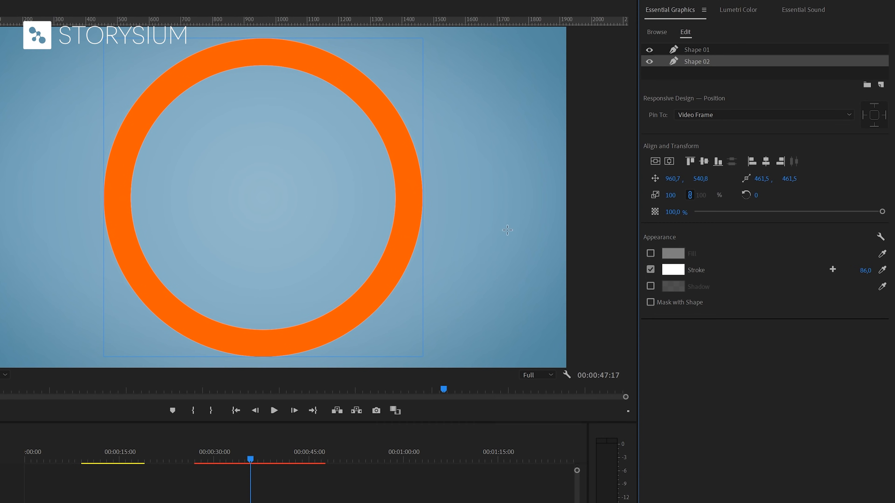
pyautogui.moveTo(699, 184)
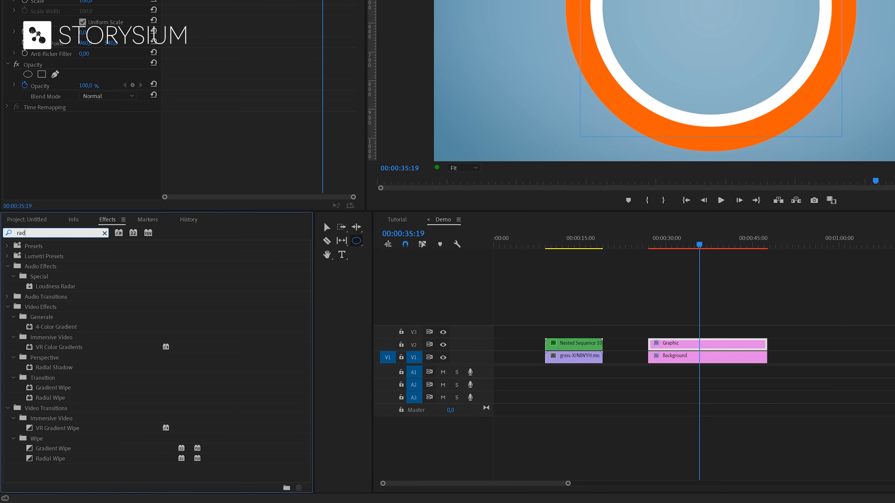
# Search the Effects panel for 'radial' and apply Radial Wipe to the Graphic clip
pyautogui.write('ial')
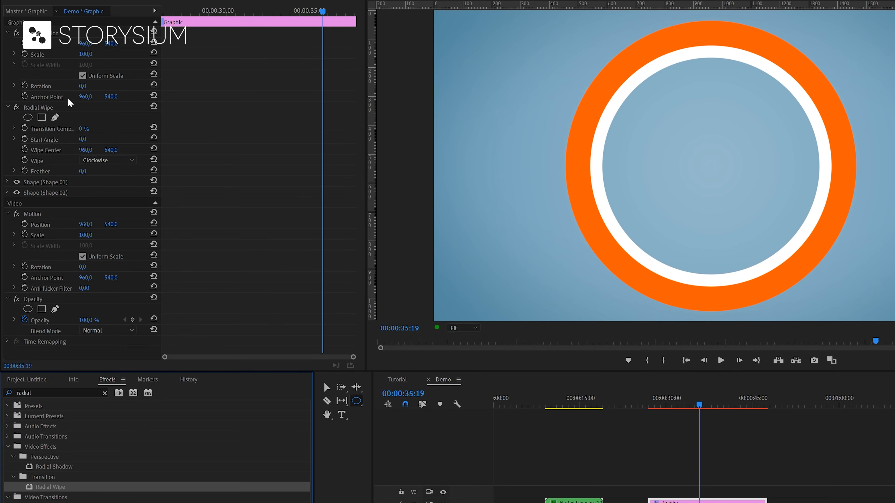
pyautogui.moveTo(54, 156)
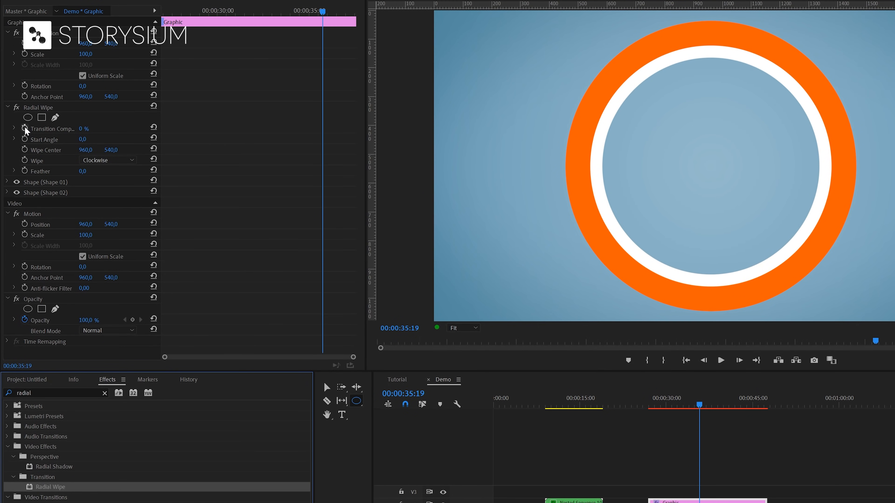
# Keyframe the Radial Wipe's Transition Completion over time and give the keyframe Ease Out
pyautogui.click(24, 128)
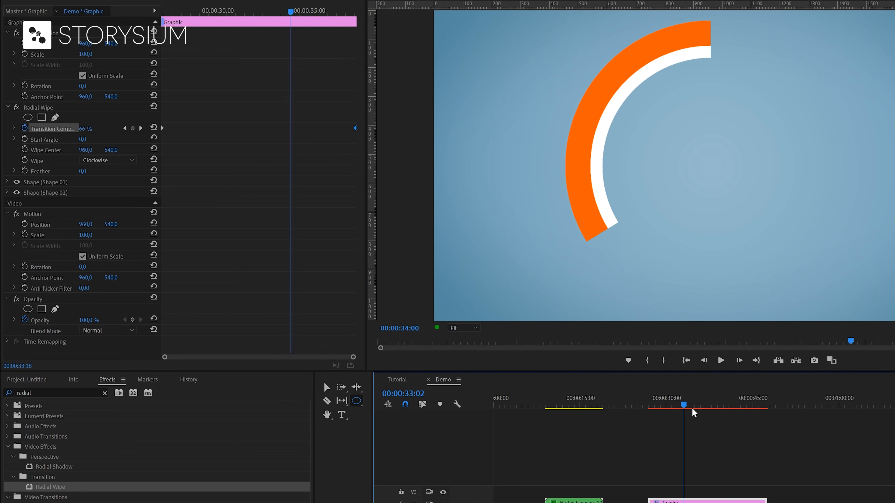
pyautogui.click(667, 404)
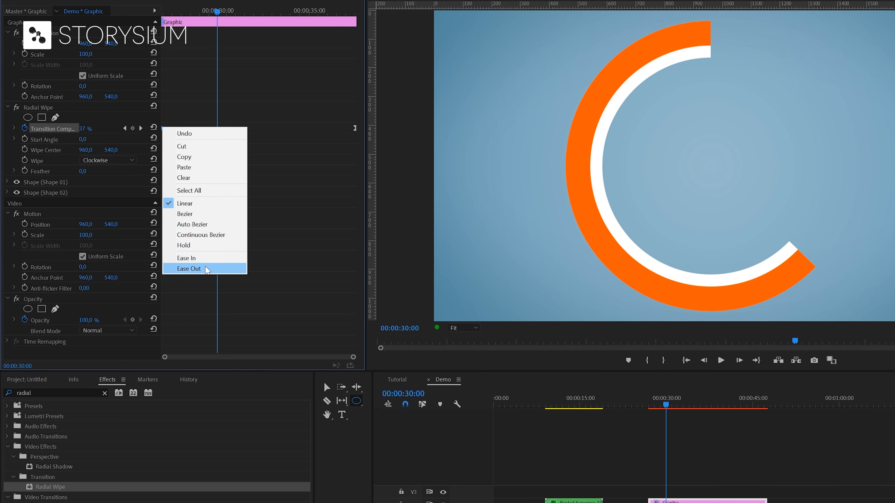
pyautogui.click(188, 268)
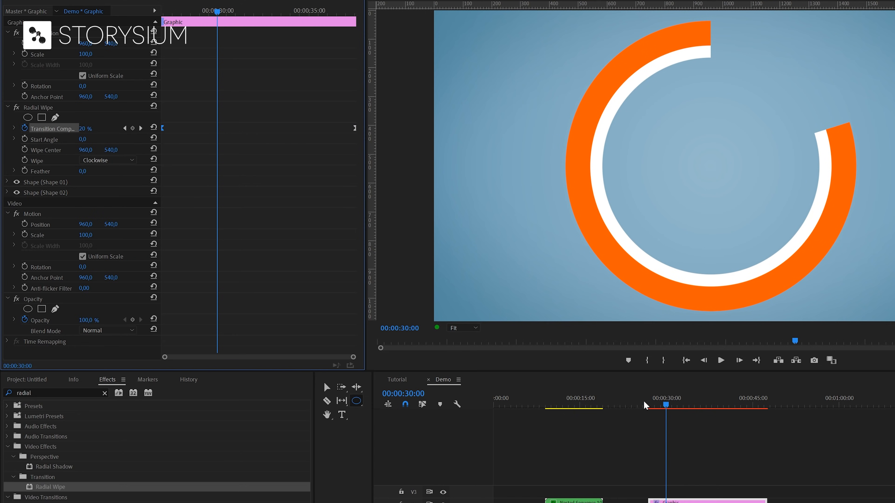